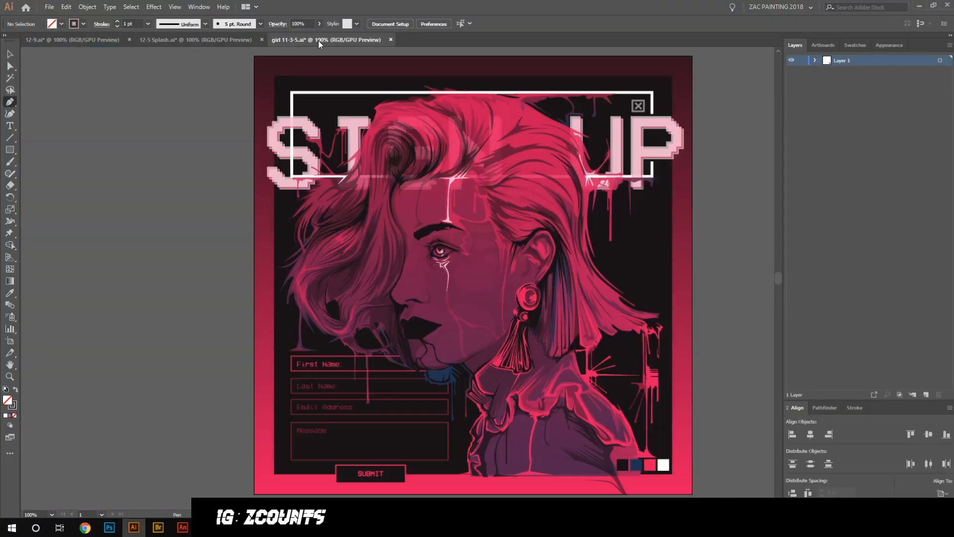
Step: Switch to the 12-5 Splash.ai document showing the pink-to-purple gradient hair shape
{"action": "left_click", "coordinate": [195, 39]}
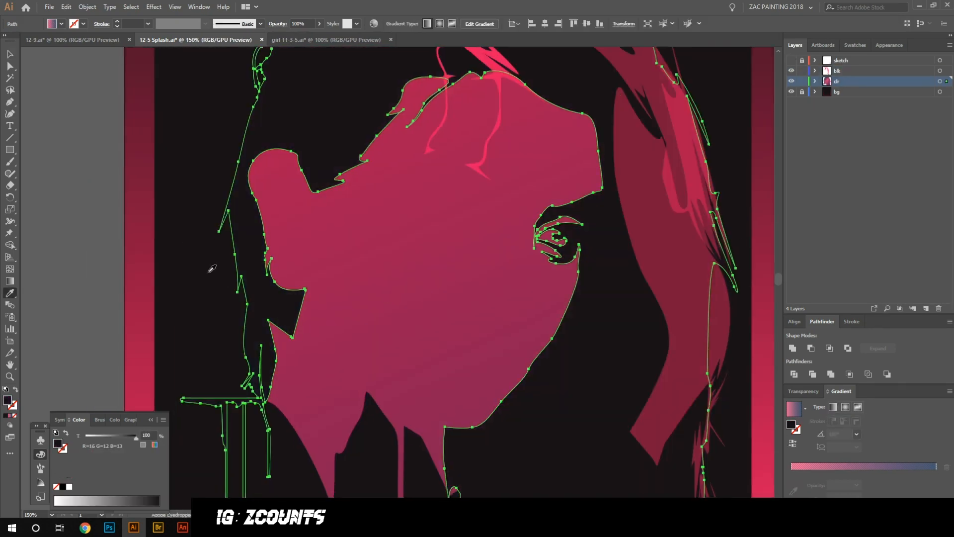
{"action": "left_click", "coordinate": [326, 40]}
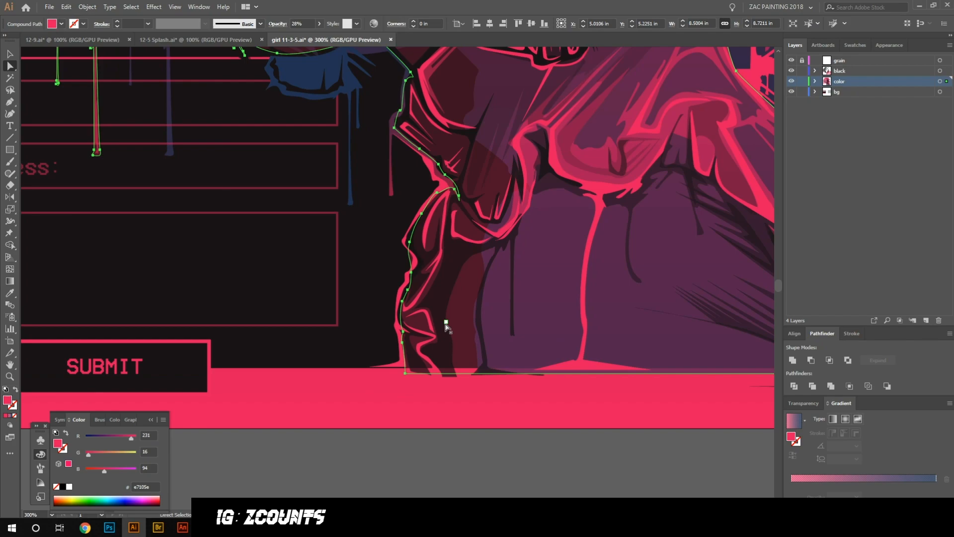
{"action": "left_click", "coordinate": [195, 40]}
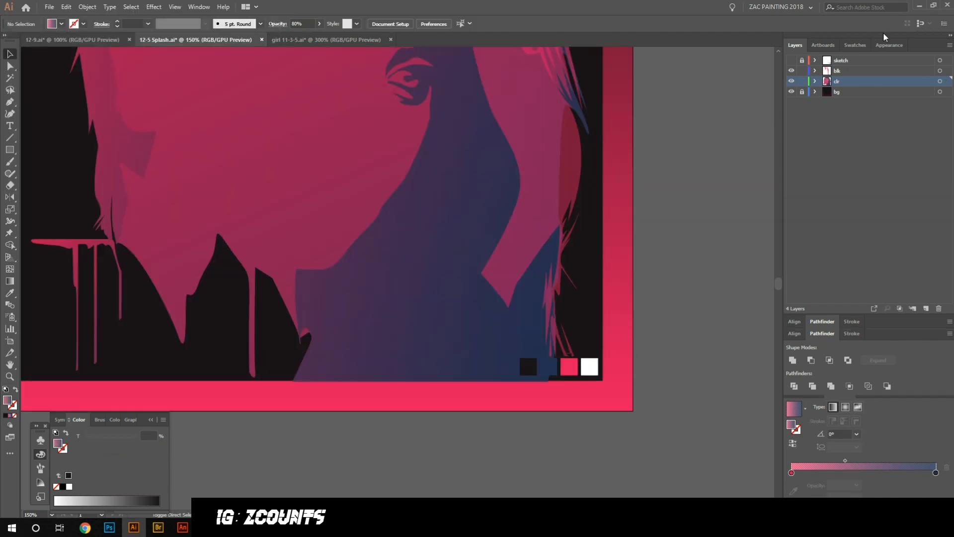
Step: Draw the muted purple shoulder shape with jagged drip edges beneath the earring
{"action": "left_click", "coordinate": [855, 45]}
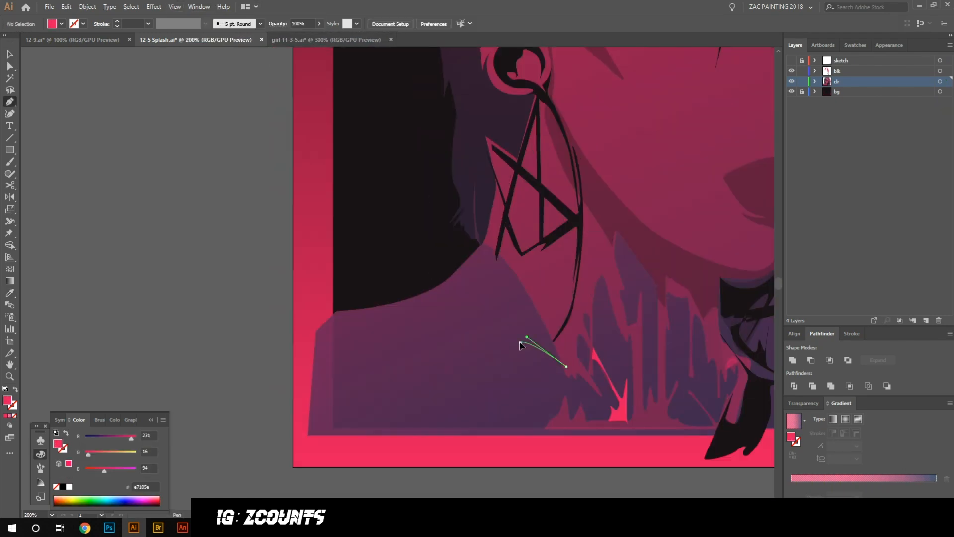
Step: Isolate the pink drip compound path and place anchor points outlining each drip
{"action": "double_click", "coordinate": [496, 307]}
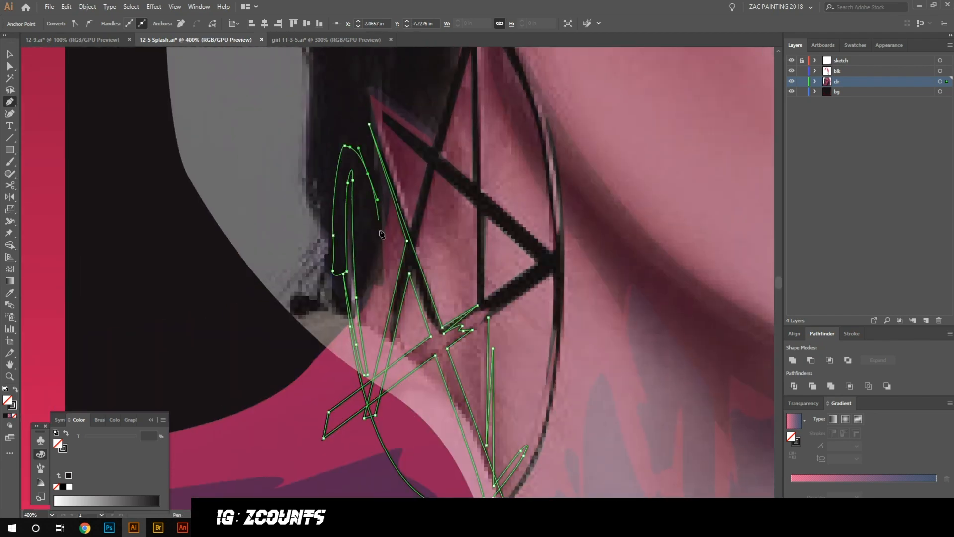
{"action": "scroll", "scroll_direction": "down", "scroll_amount": 3}
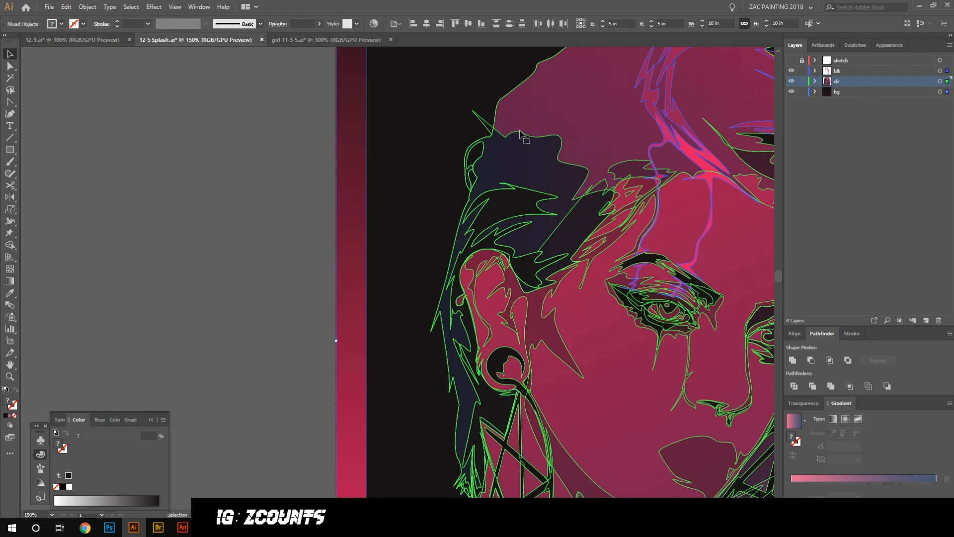
{"action": "left_click", "coordinate": [579, 40]}
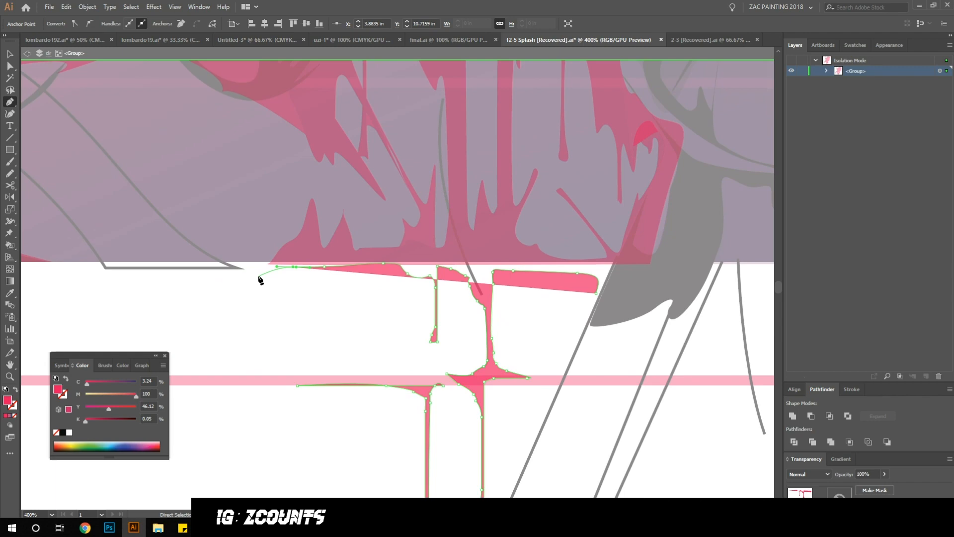
{"action": "left_click", "coordinate": [568, 316]}
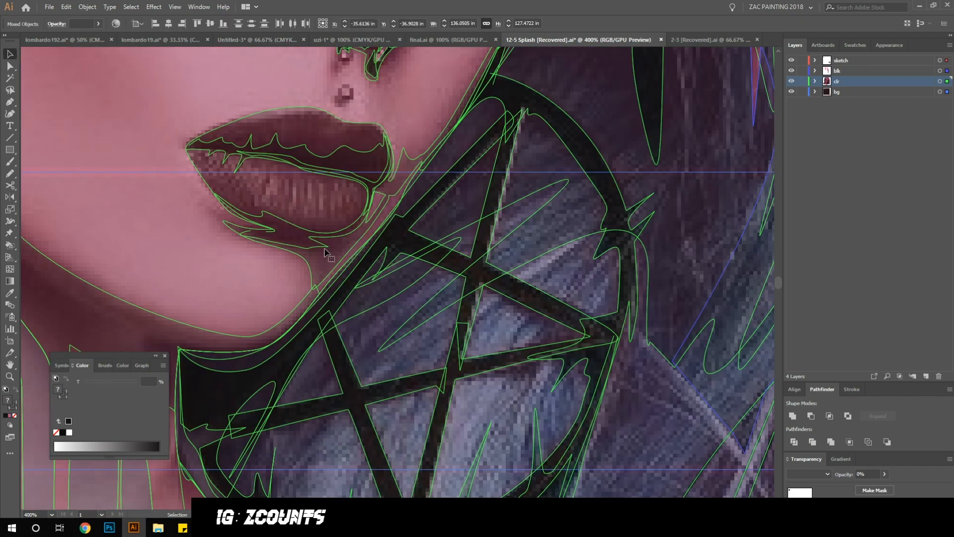
Step: Adjust the compound path's anchors to form a long narrow pink drip beside the face
{"action": "left_click", "coordinate": [792, 59]}
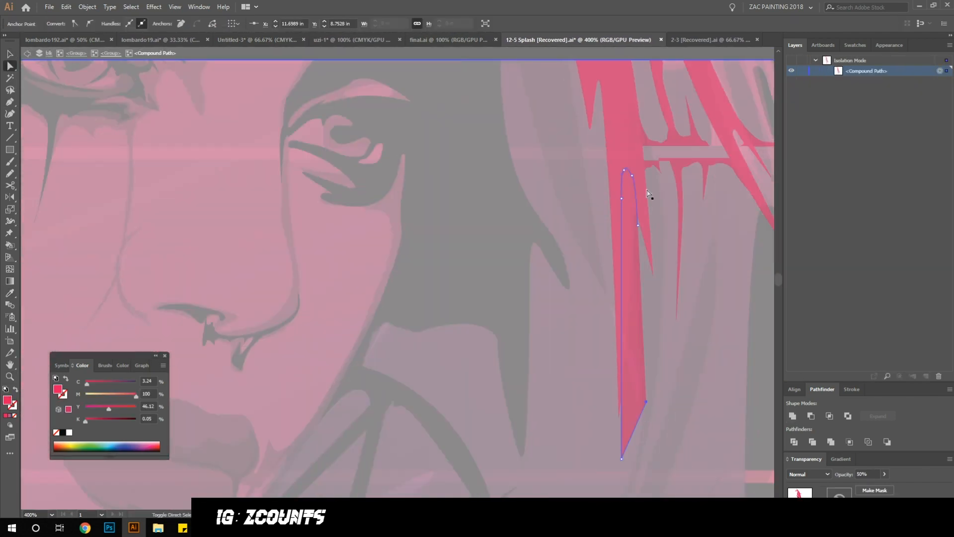
Step: Exit isolation mode to view the full coloured portrait at 200%
{"action": "left_click", "coordinate": [639, 339]}
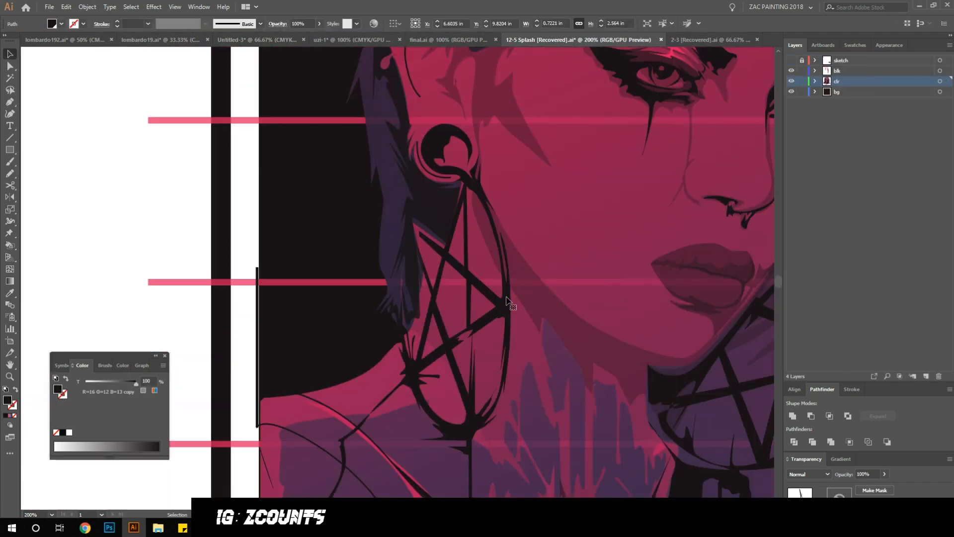
Step: Draw a small black teardrop drip hanging beneath the thick black band at 1200%
{"action": "left_click", "coordinate": [130, 7]}
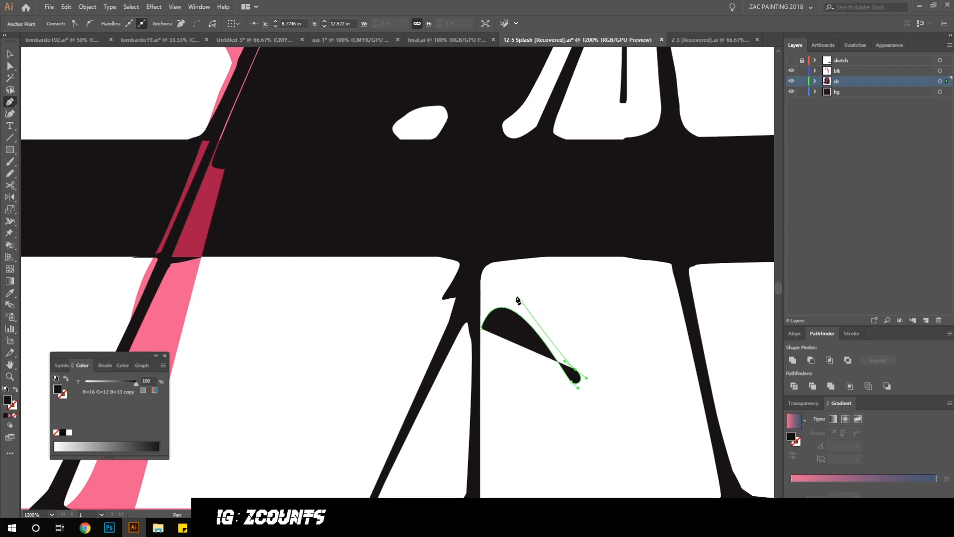
Step: Trace a new outline along the nose, cheek and chin edge toward the lips
{"action": "double_click", "coordinate": [530, 341]}
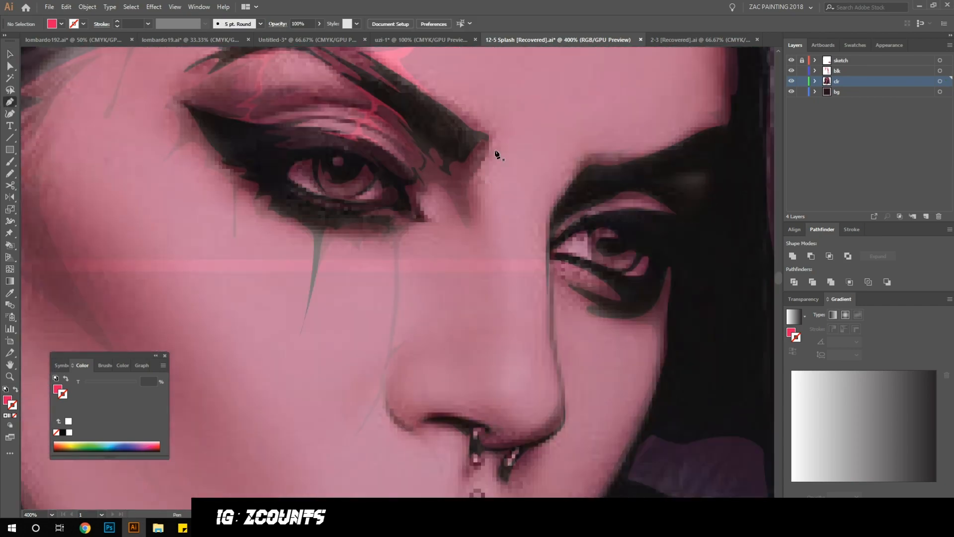
{"action": "left_click", "coordinate": [511, 390]}
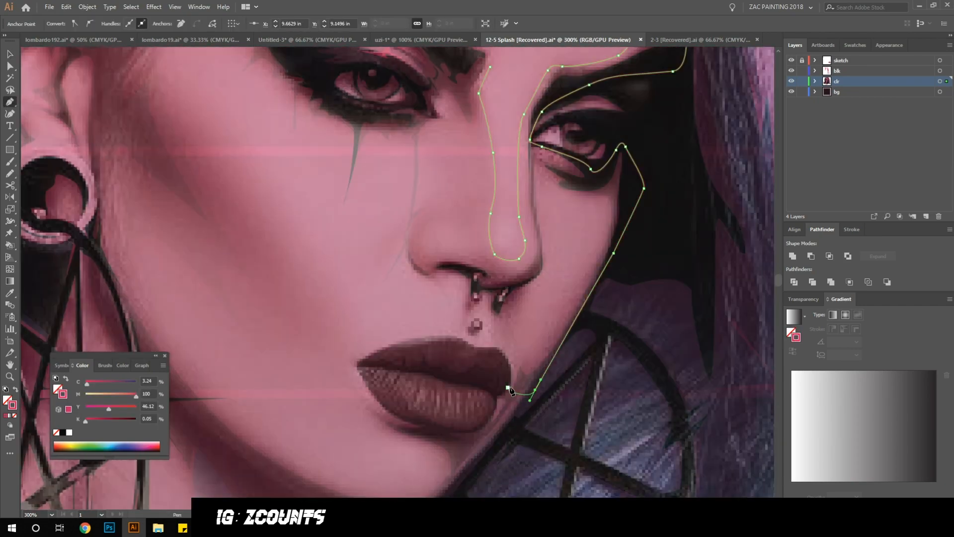